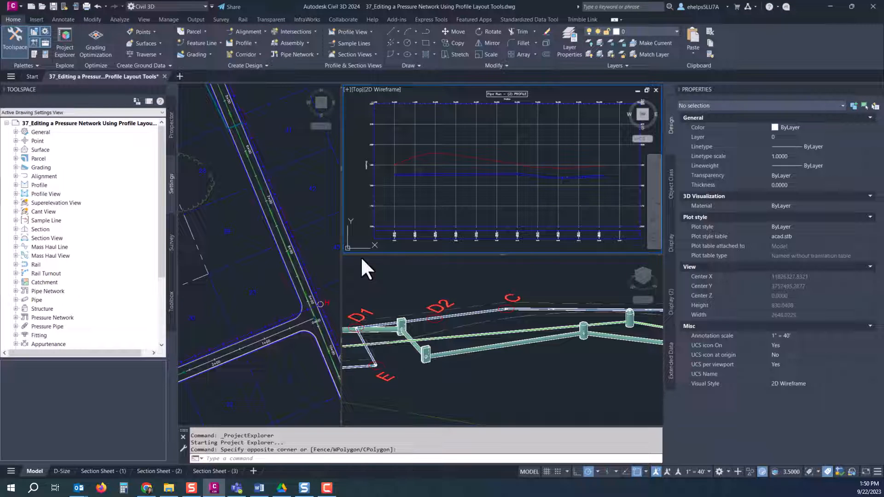
mouse_move(312, 222)
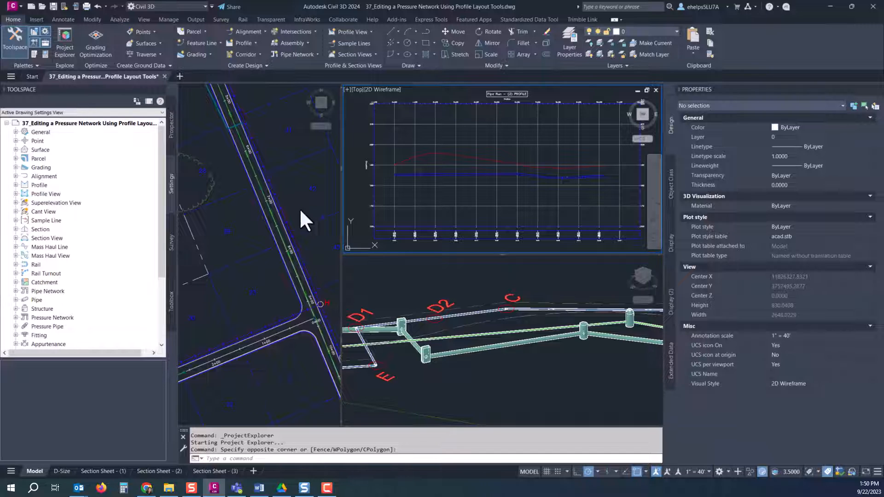
mouse_move(9, 37)
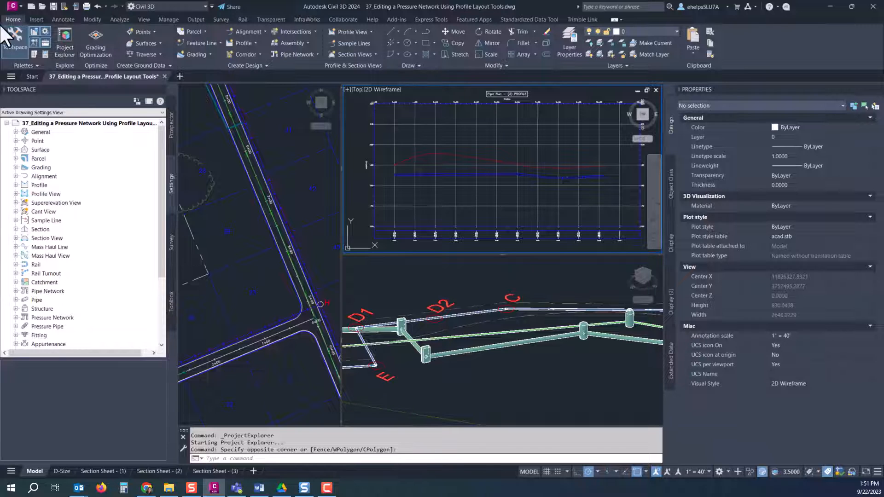
mouse_move(83, 73)
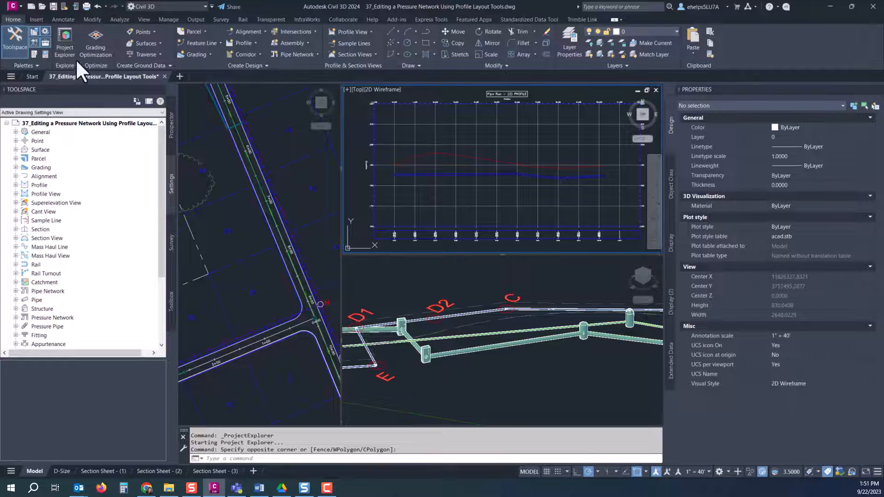
mouse_move(64, 42)
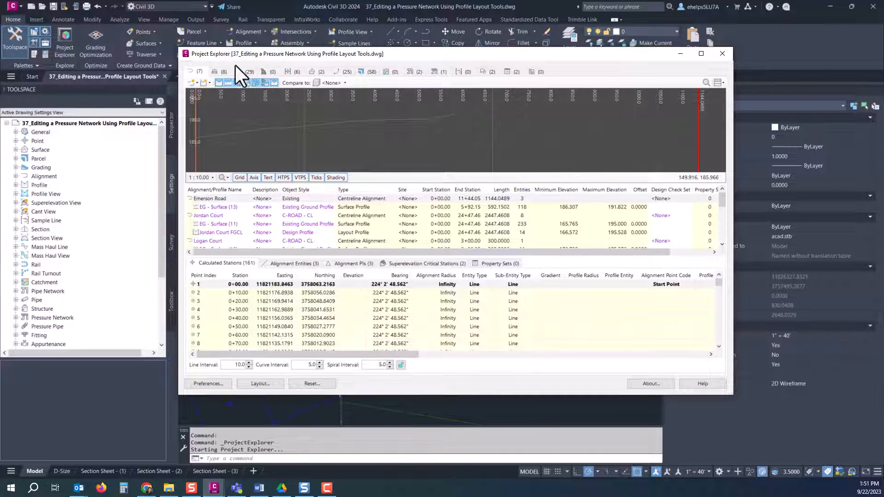
mouse_move(528, 73)
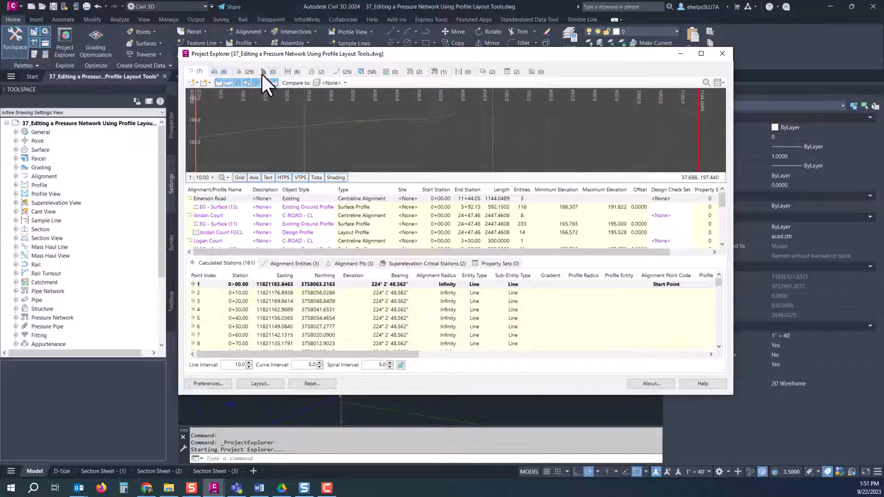
mouse_move(477, 73)
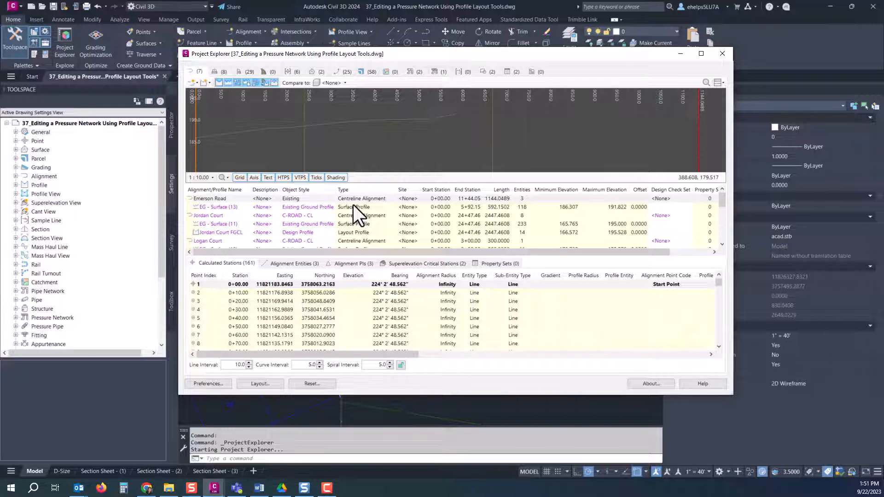
mouse_move(389, 189)
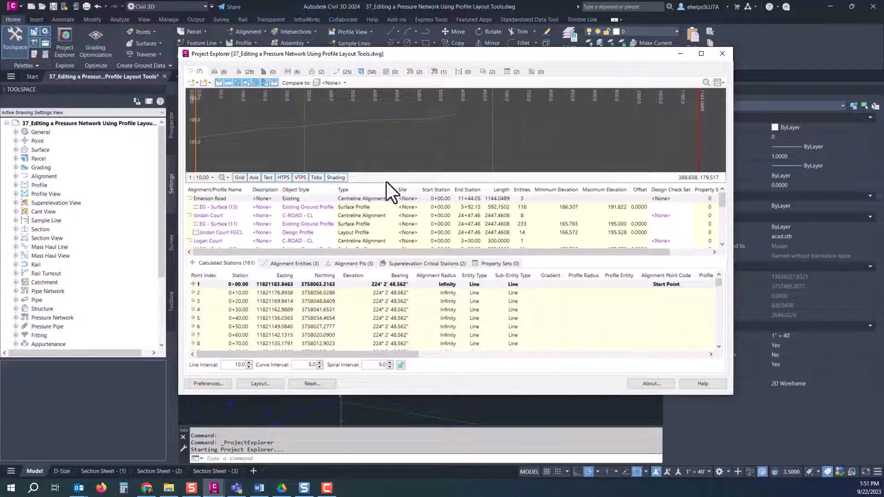
mouse_move(401, 168)
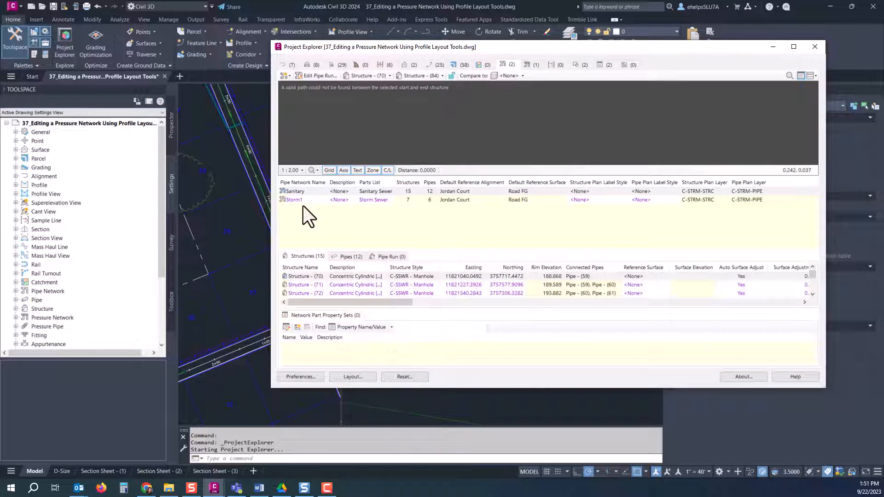
Select Storm1 in Project Explorer and view its pipe run's inverts, slopes and sizes.
left_click(294, 199)
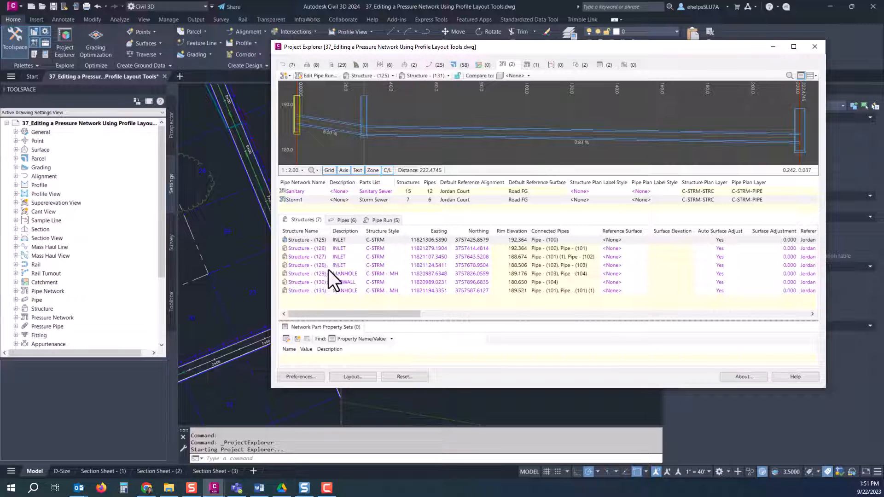
left_click(343, 220)
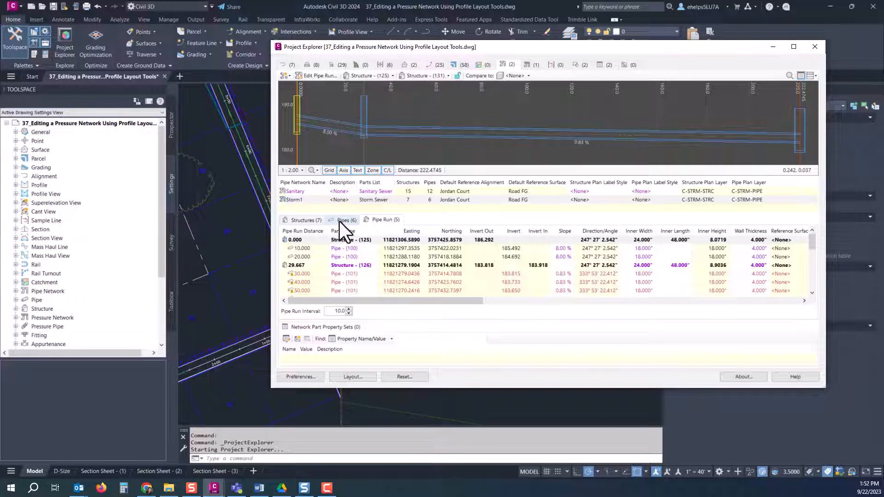
mouse_move(298, 273)
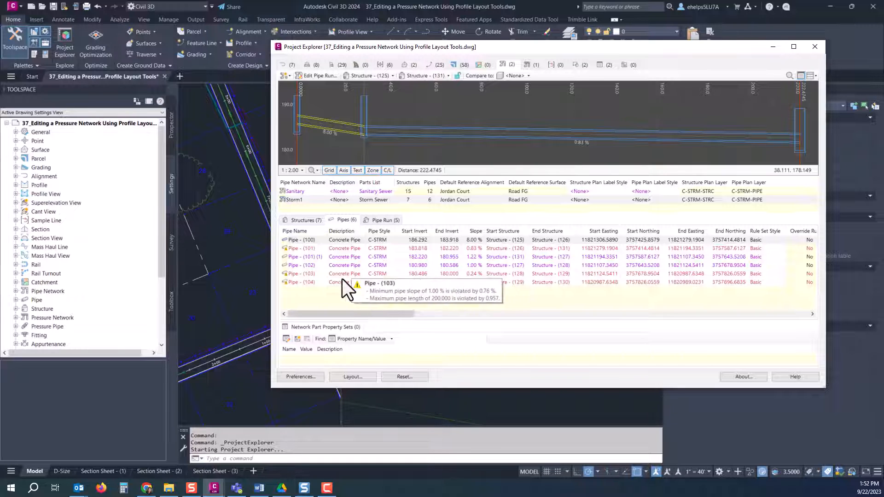
mouse_move(479, 309)
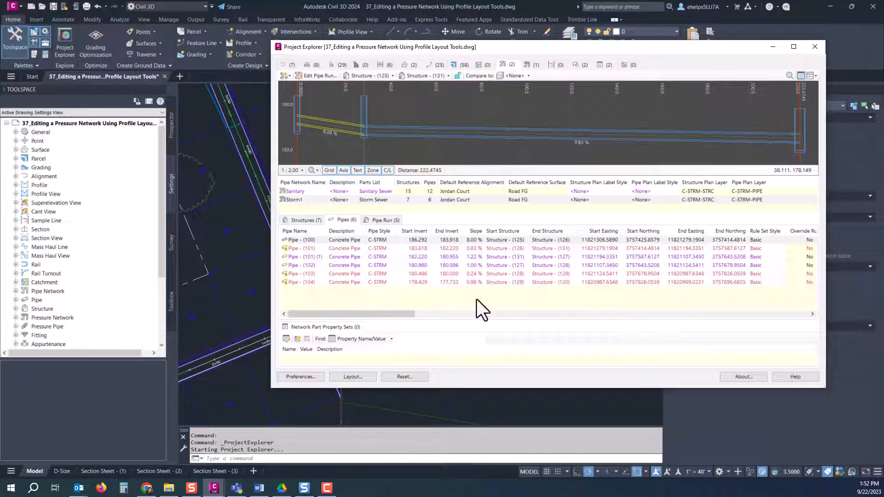
mouse_move(673, 296)
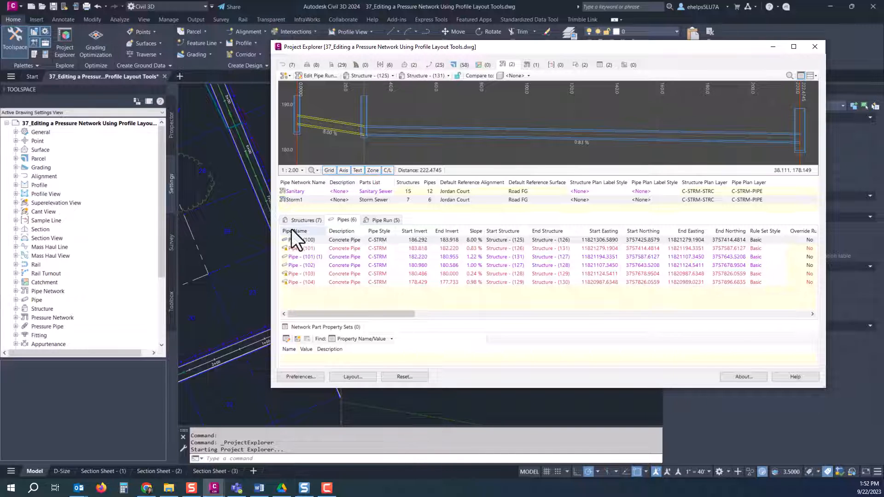
Show Storm1's structures list again and select inlet Structure - (127).
left_click(300, 220)
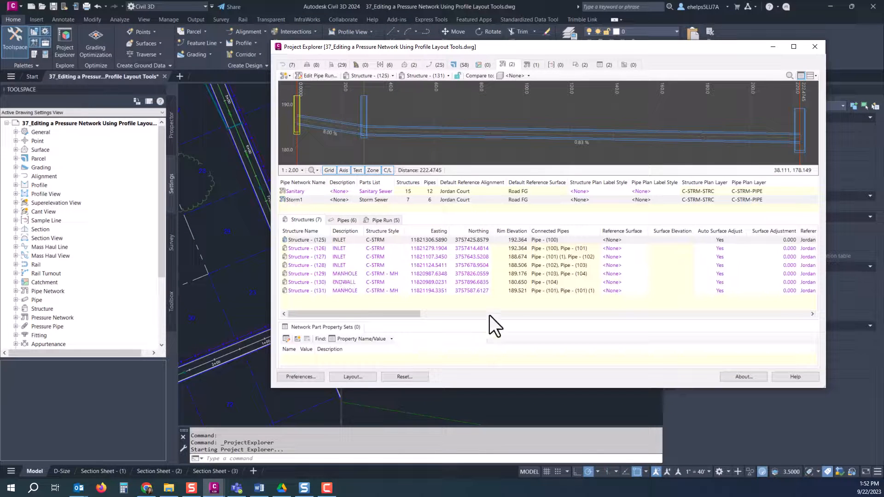
mouse_move(350, 307)
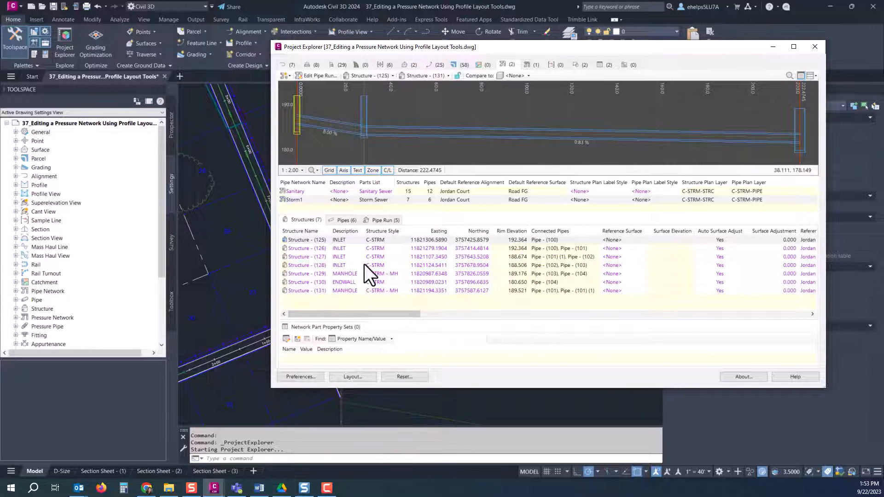
mouse_move(321, 265)
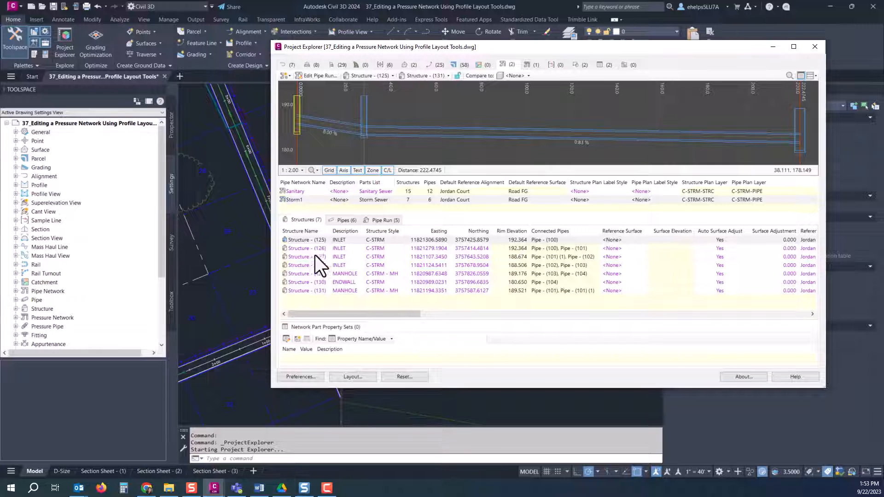
left_click(307, 257)
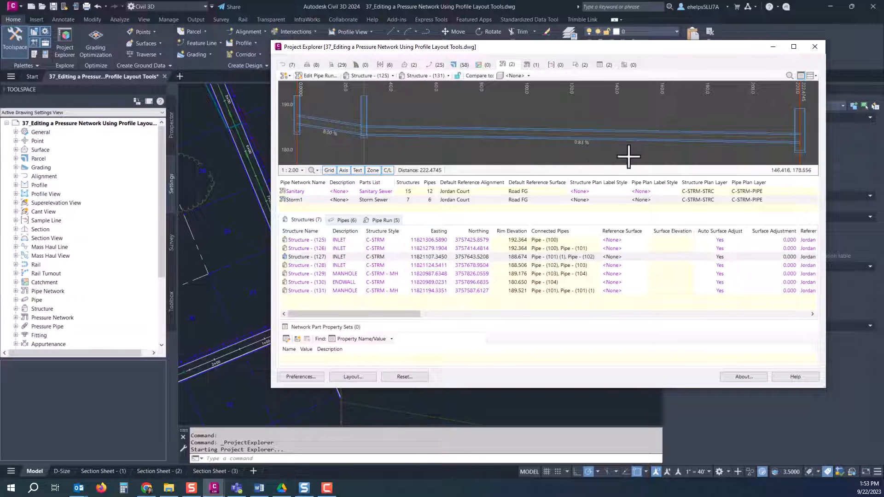
mouse_move(298, 131)
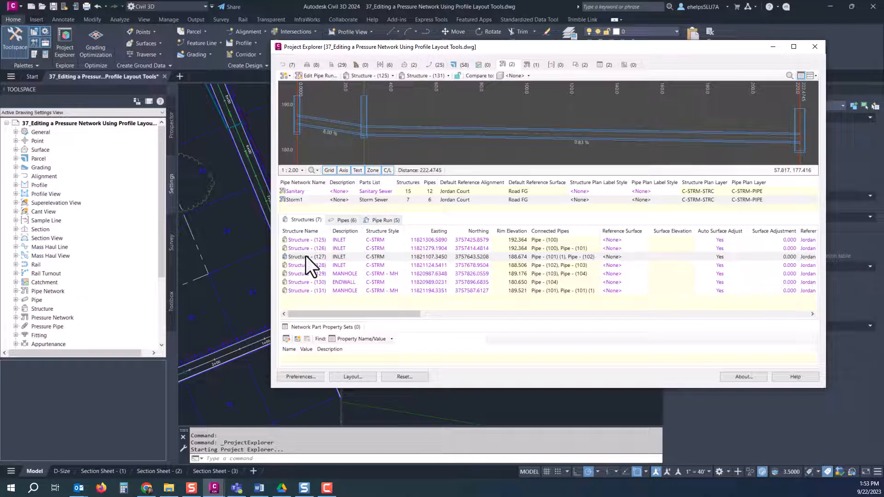
Zoom the AutoCAD viewport to inlet Structure - (127).
right_click(304, 256)
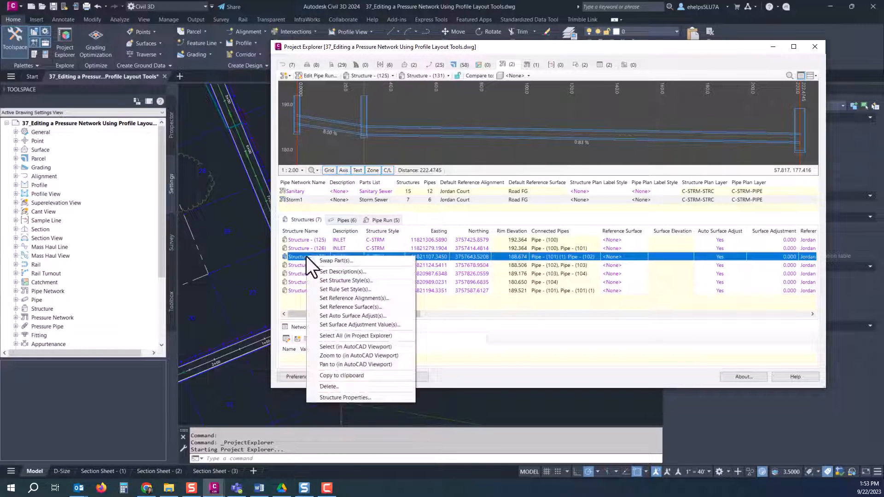
mouse_move(358, 355)
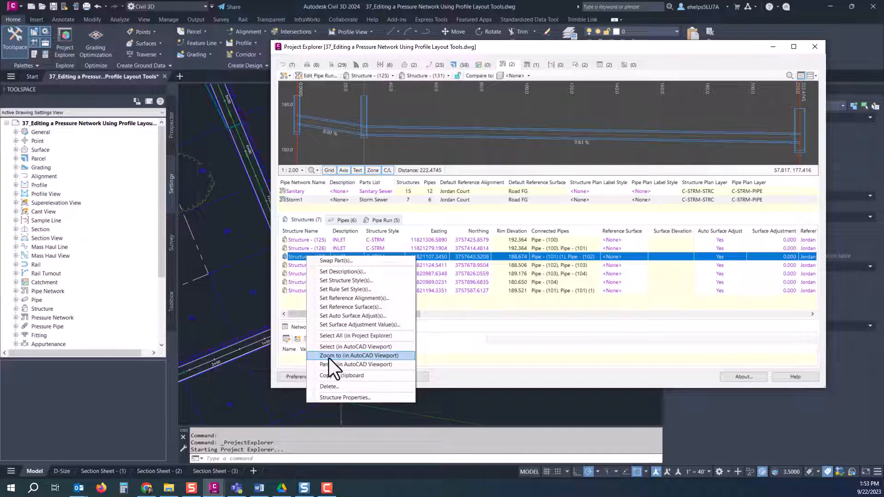
mouse_move(366, 354)
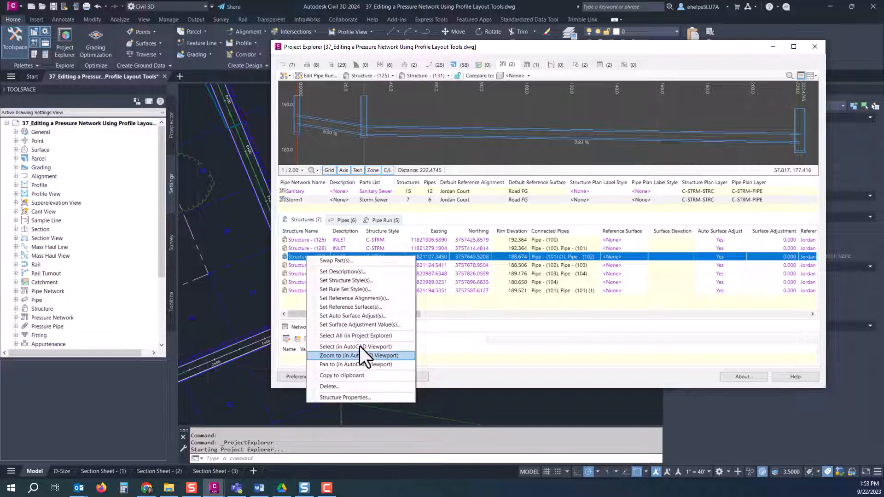
left_click(358, 355)
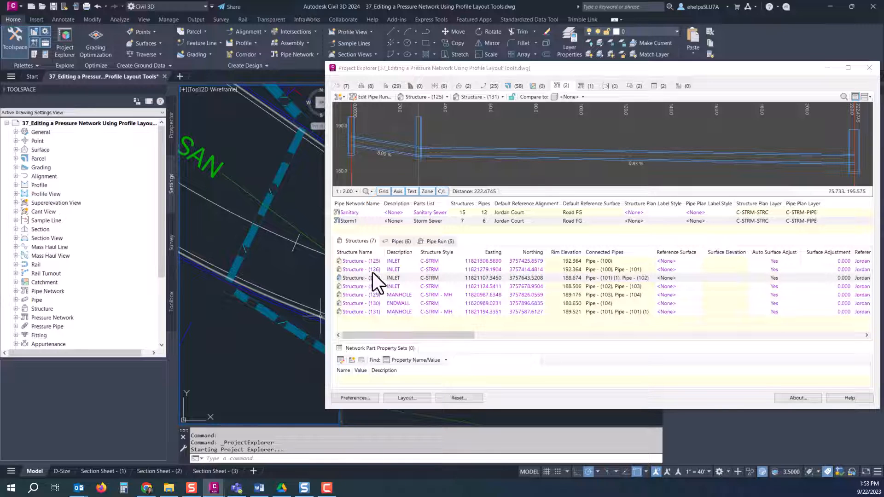
Swap inlet Structure - (127) to the Storm Manhole part.
right_click(361, 277)
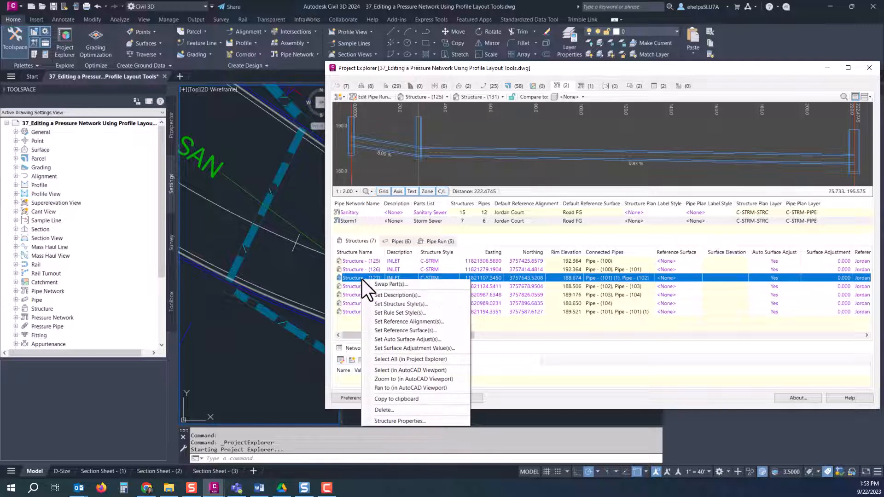
mouse_move(399, 304)
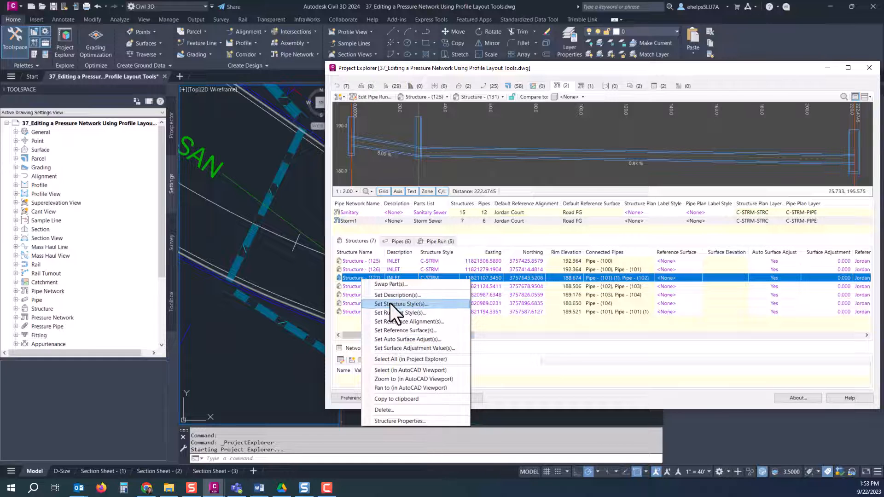
mouse_move(386, 283)
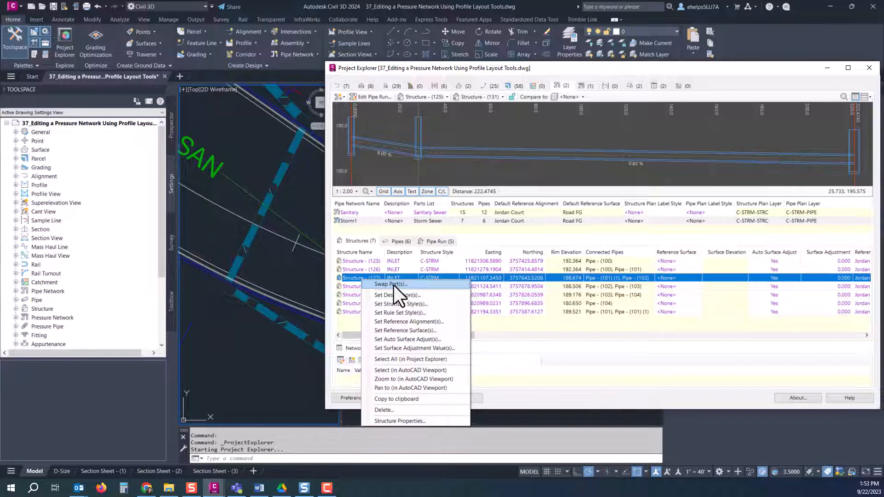
left_click(389, 284)
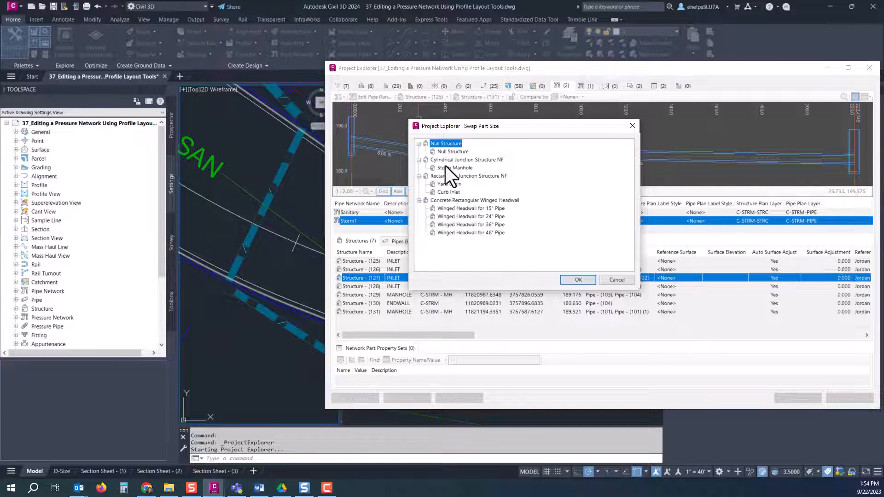
left_click(455, 168)
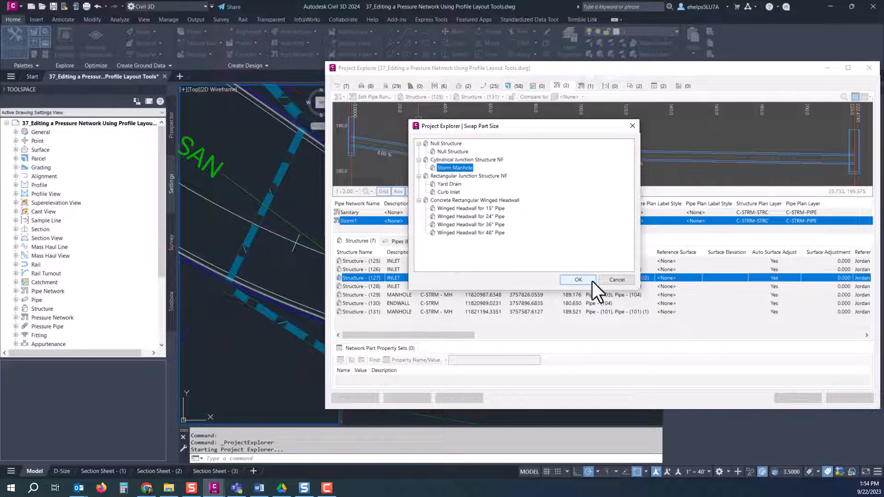
left_click(577, 279)
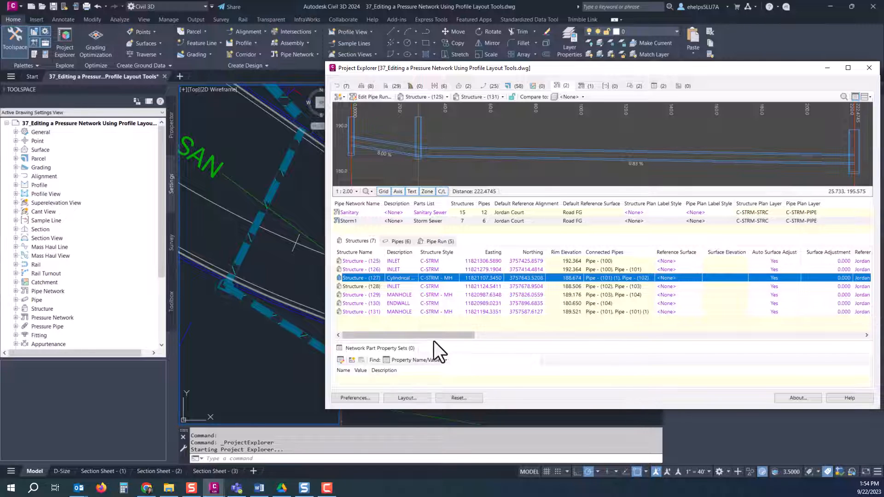
Swap structures 125 and 126 to Storm Manhole, then zoom to Structure - (125).
left_click_drag(434, 334, 563, 334)
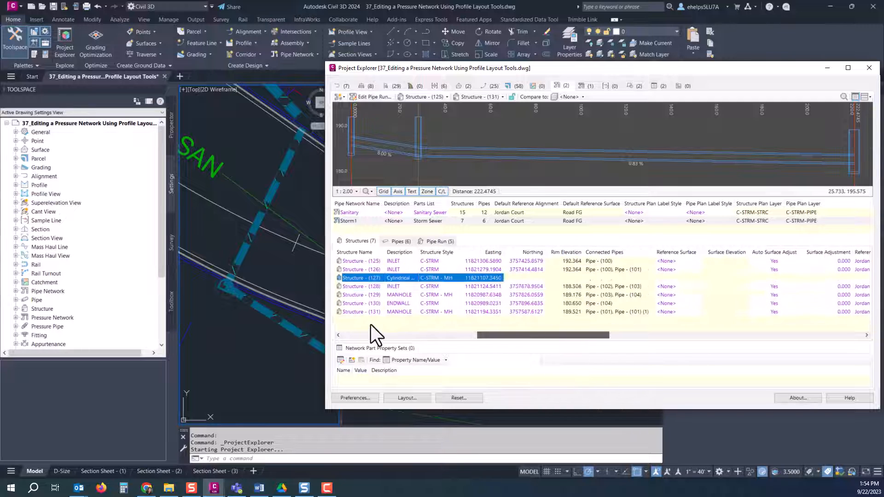
left_click(361, 294)
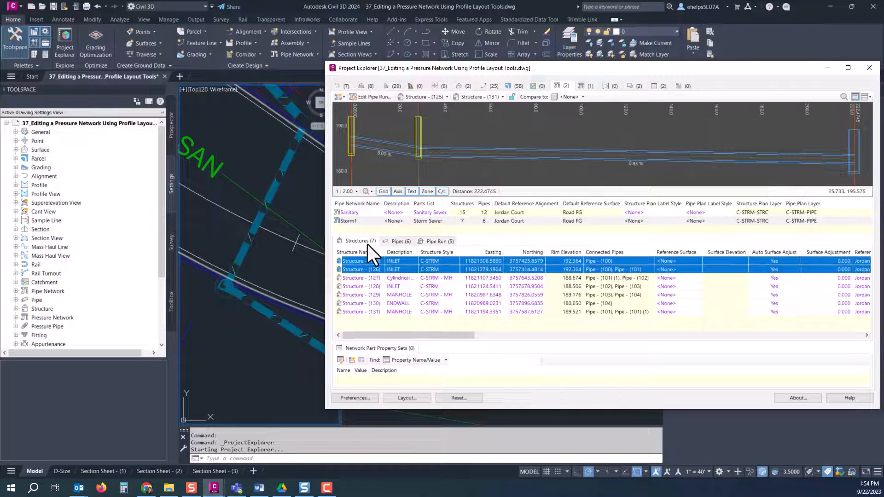
right_click(361, 261)
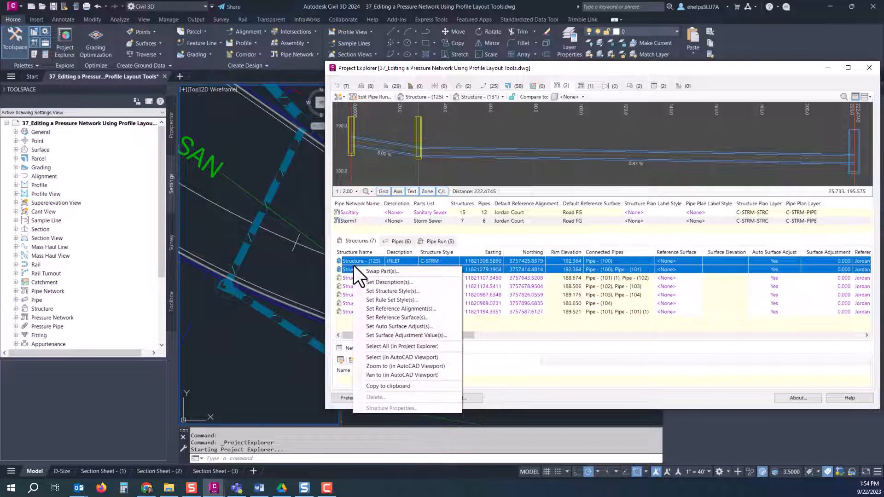
left_click(381, 271)
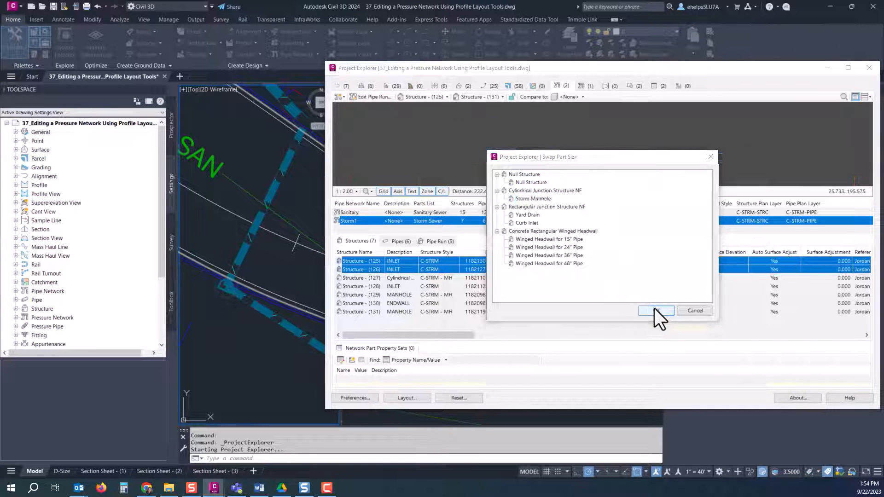
left_click(655, 310)
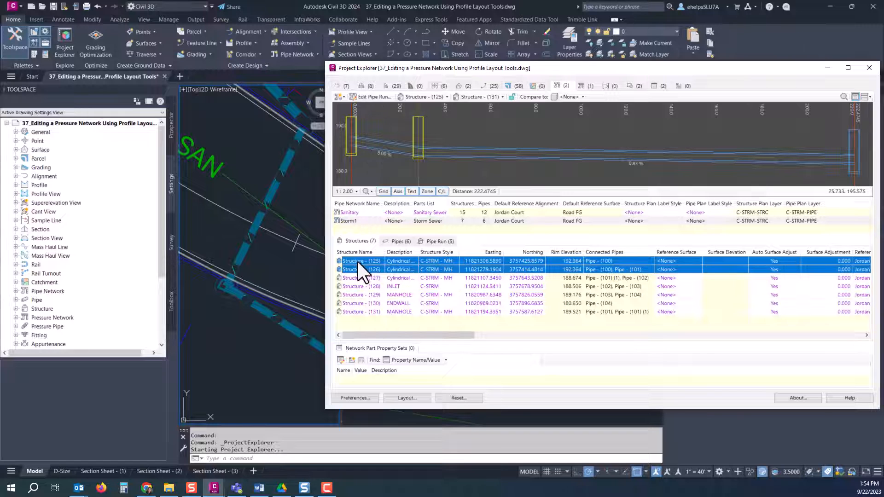
left_click(361, 269)
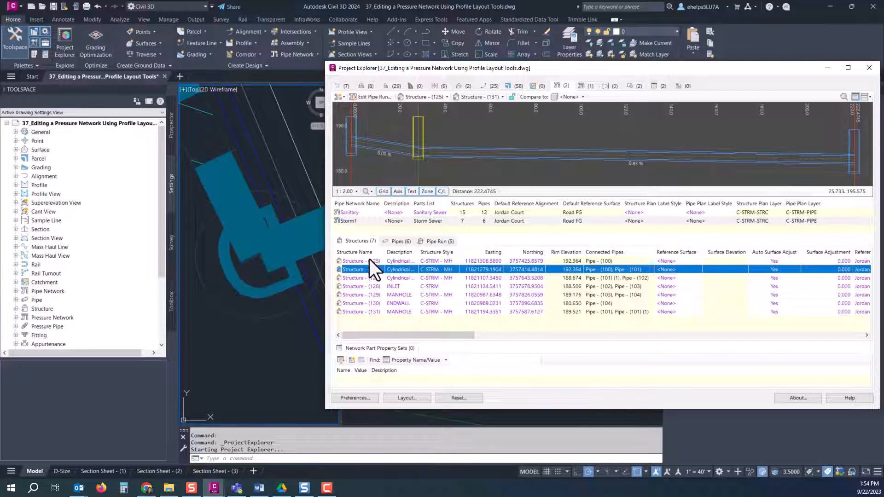
right_click(361, 260)
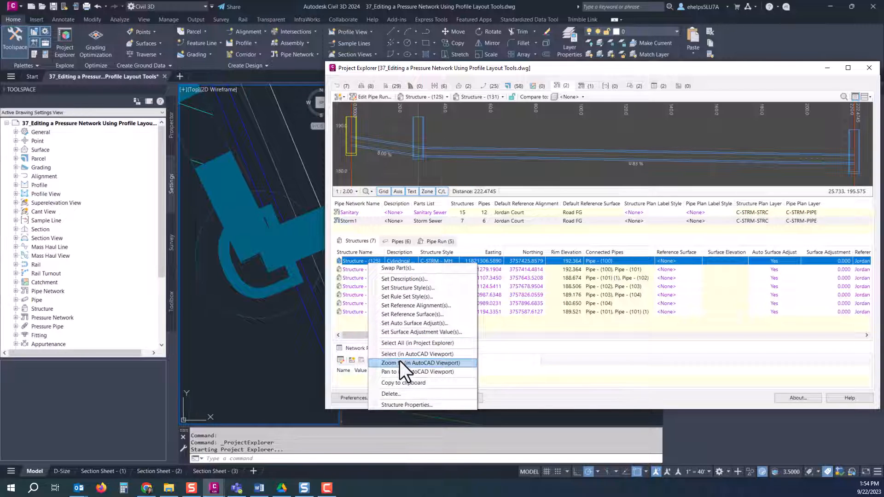
left_click(420, 362)
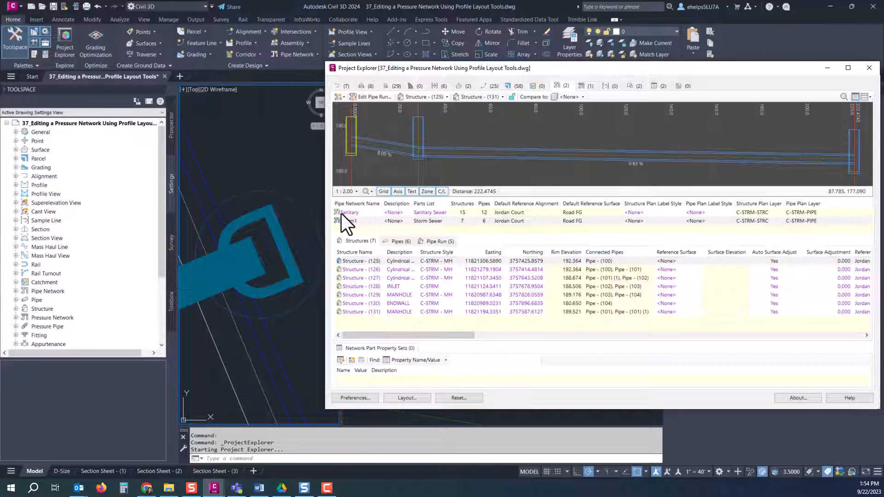
Show the Sanitary network's pipe runs, then return to its twelve-pipe list.
left_click(349, 212)
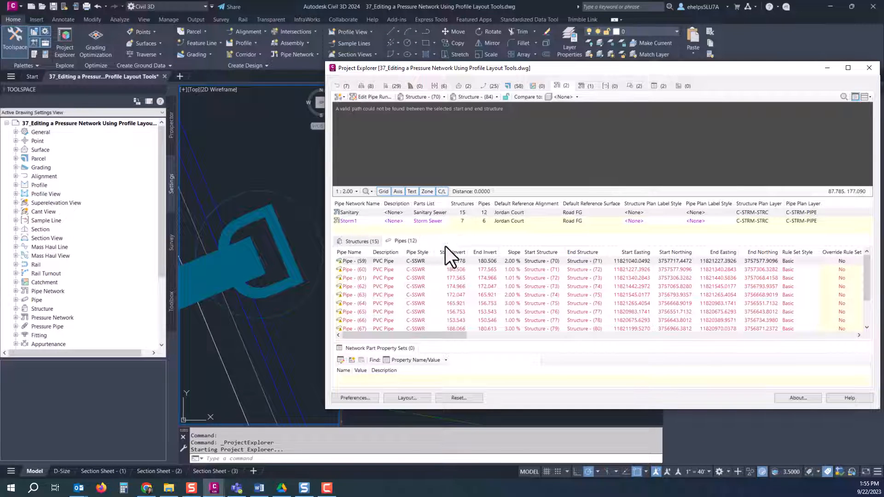
left_click(447, 241)
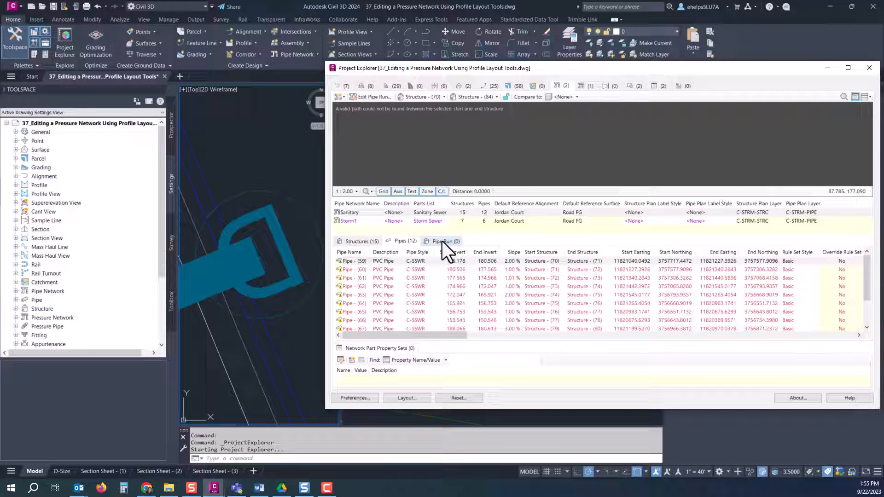
left_click(445, 241)
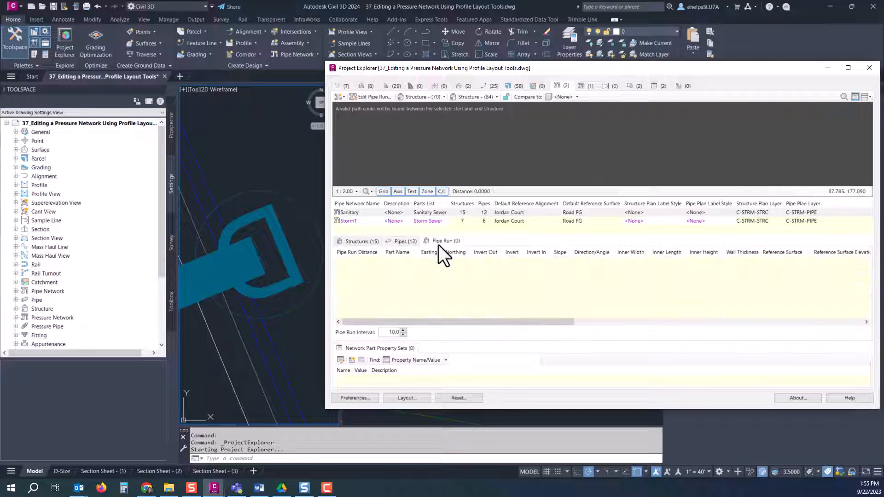
left_click(401, 240)
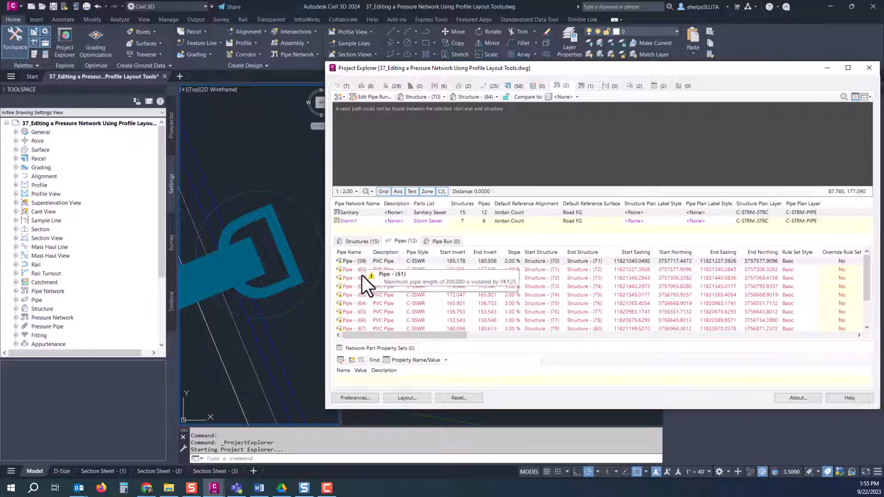
mouse_move(716, 313)
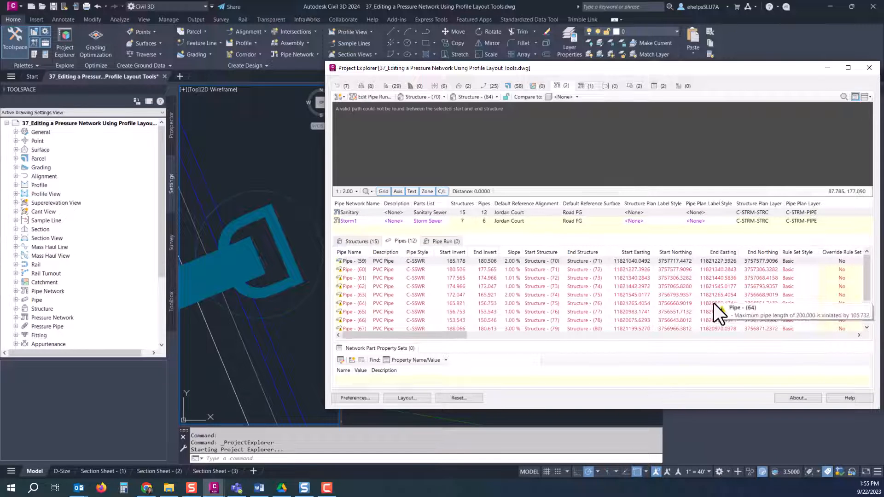
mouse_move(404, 296)
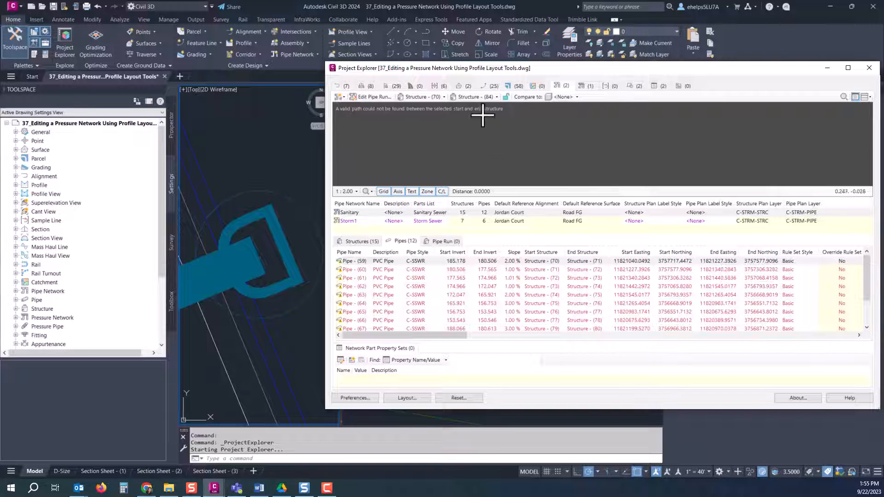
mouse_move(366, 76)
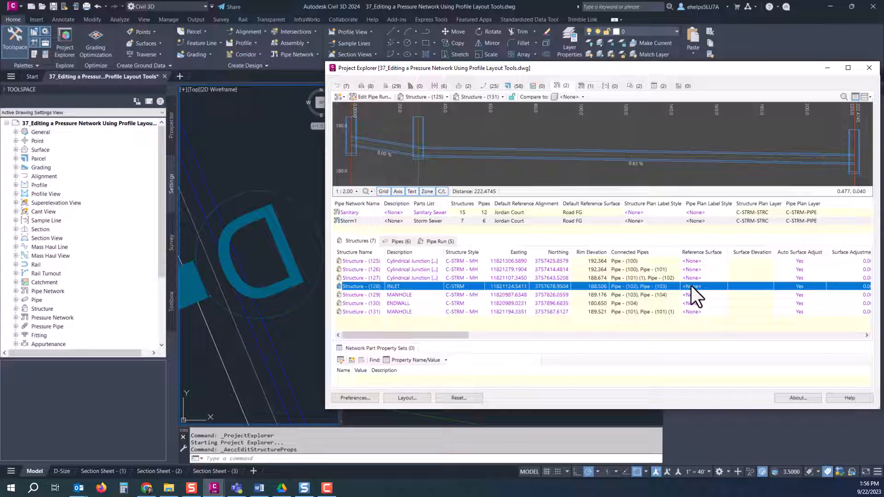
Change Structure - (128)'s reference surface to Road FG.
left_click(693, 286)
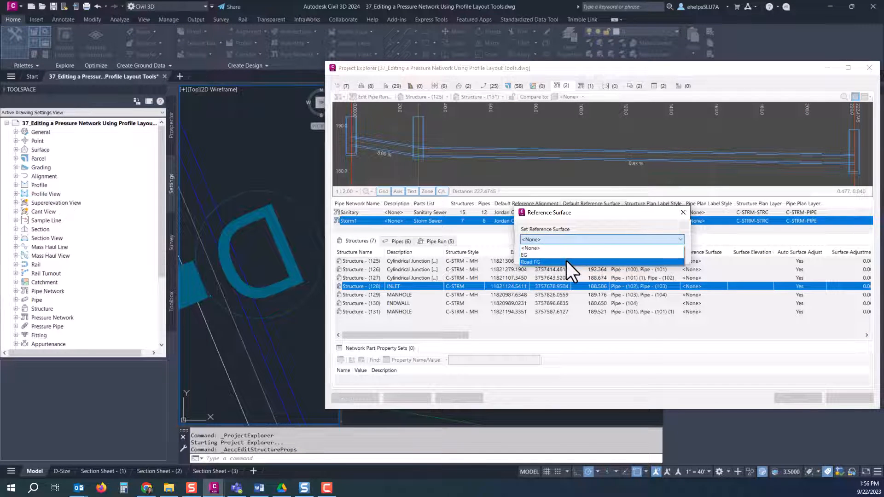
left_click(530, 261)
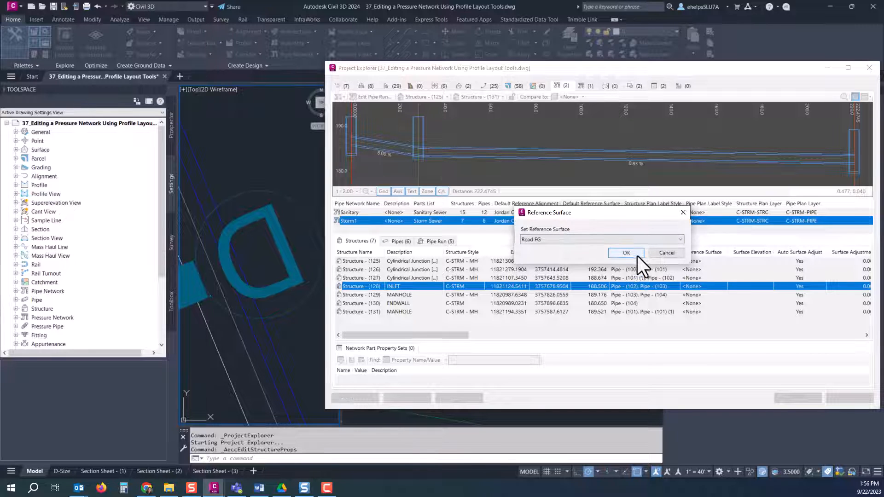
left_click(625, 253)
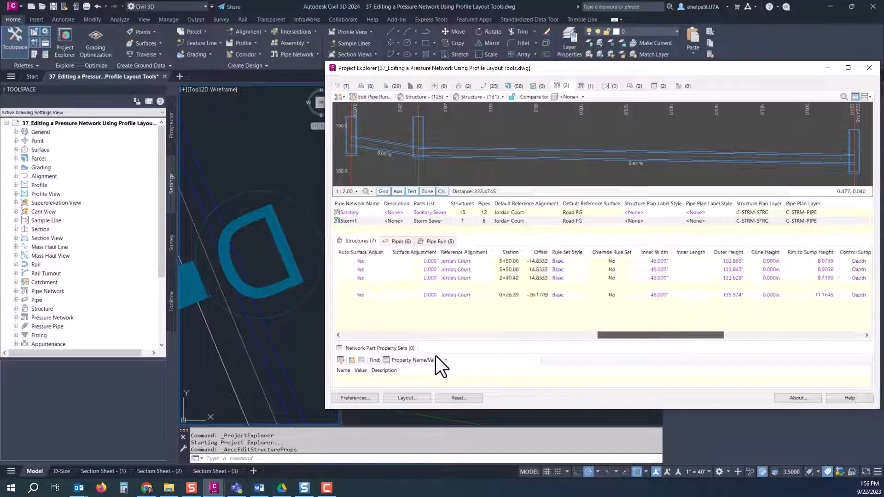
left_click(359, 240)
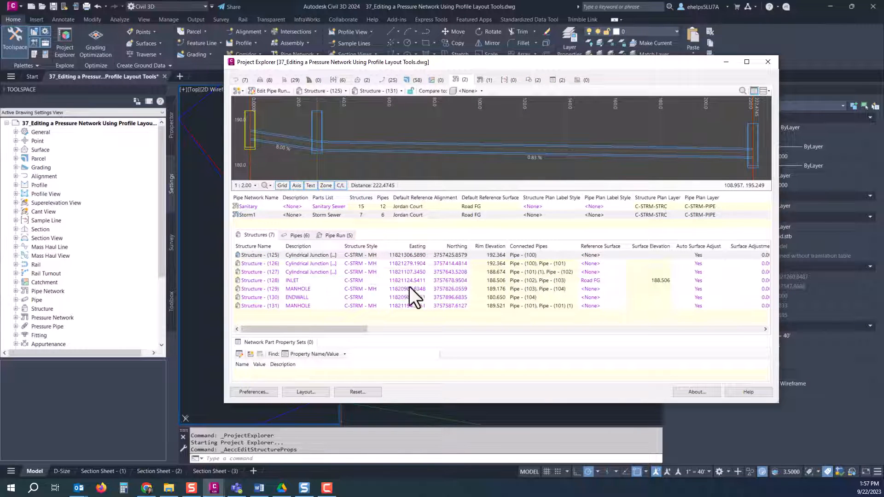
List Storm1's six pipes and open Pipe Properties for Pipe - (100).
left_click(297, 235)
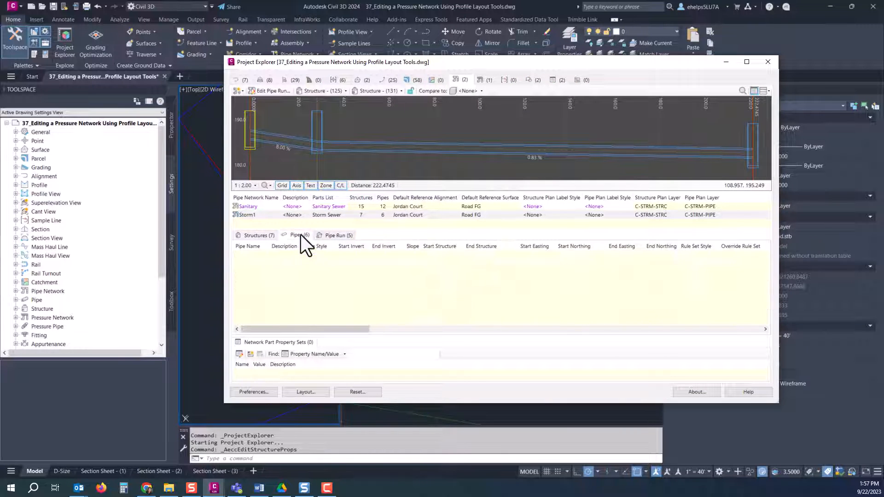
left_click(295, 235)
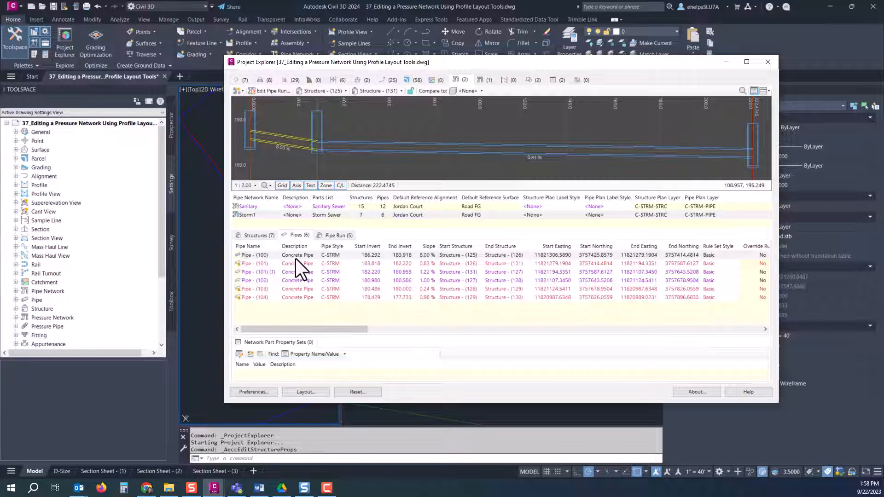
right_click(254, 255)
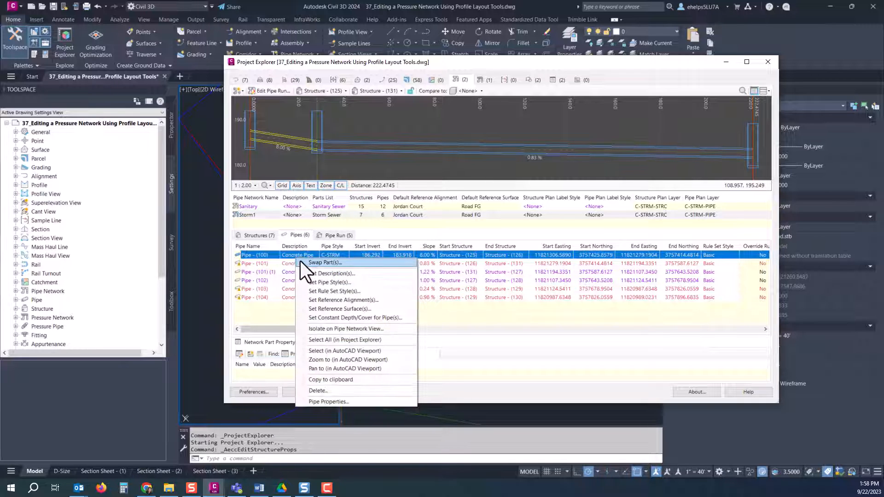
mouse_move(329, 401)
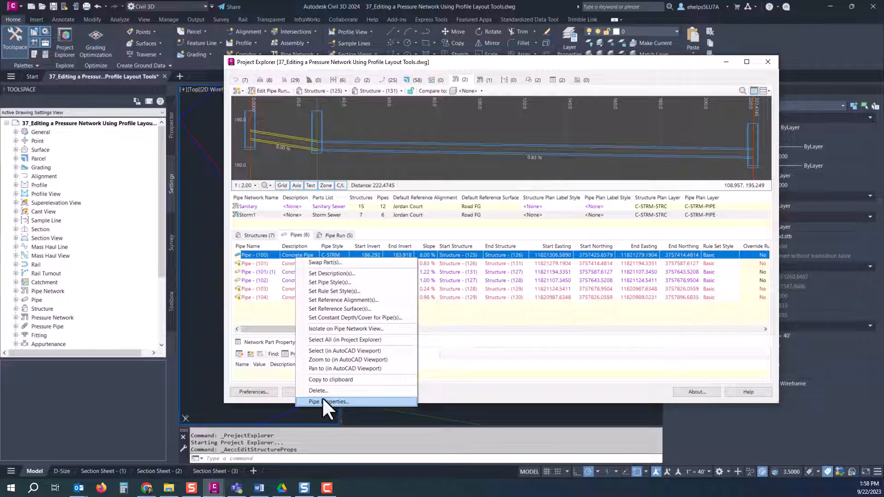
left_click(329, 401)
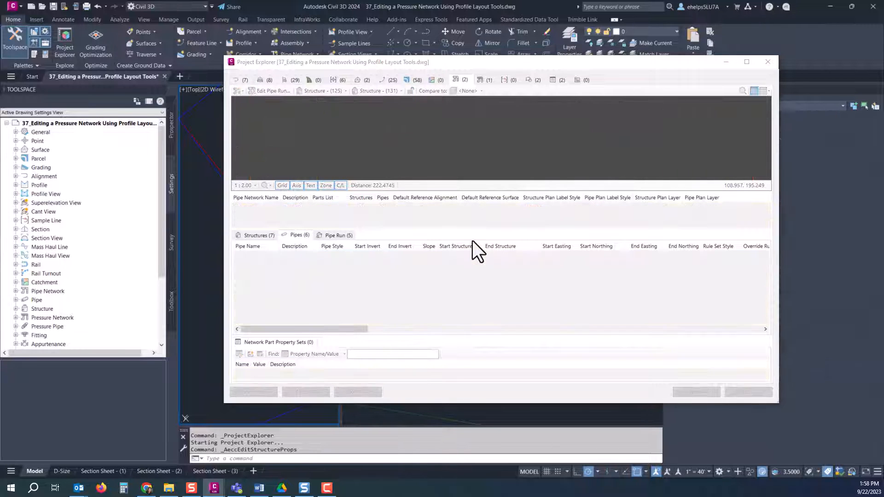
left_click(247, 214)
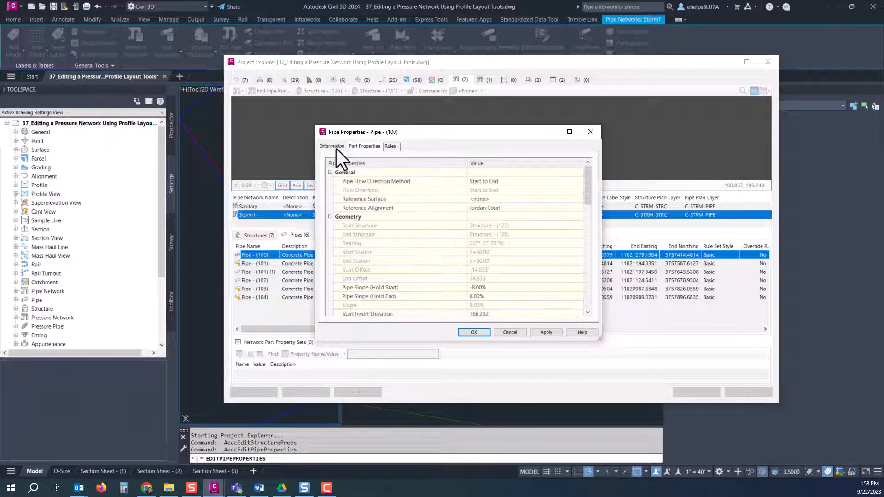
left_click(390, 146)
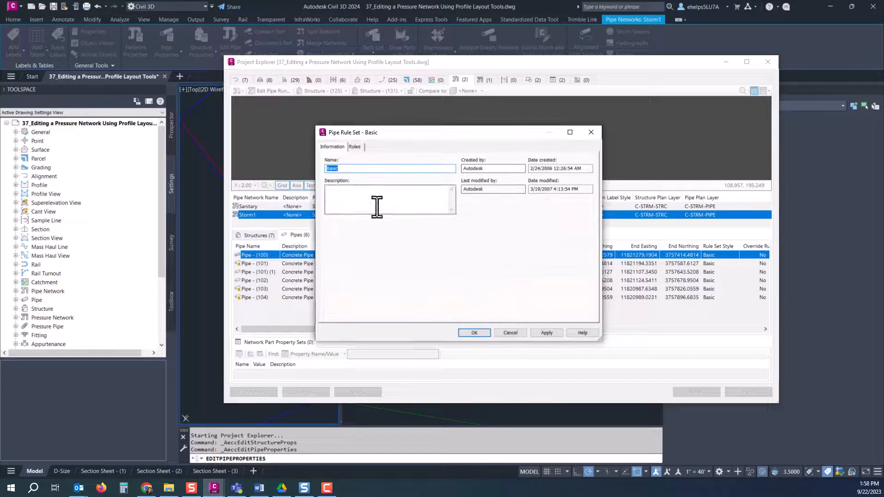
left_click(354, 146)
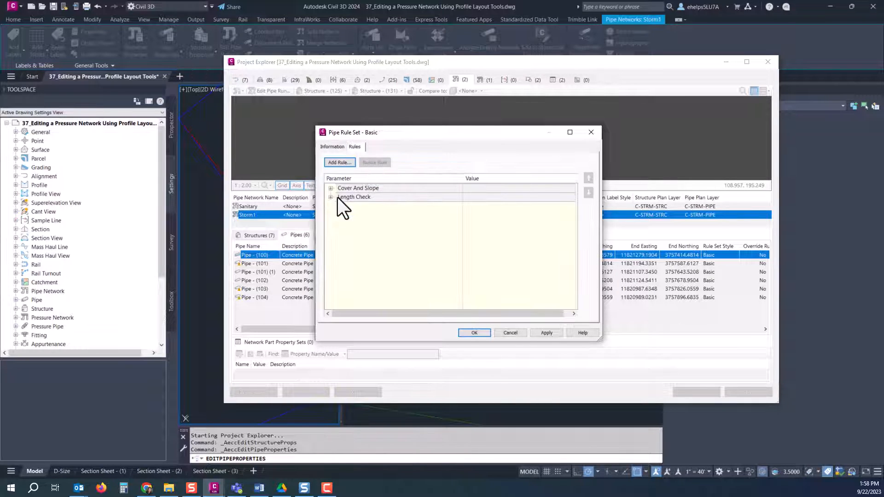
left_click(331, 196)
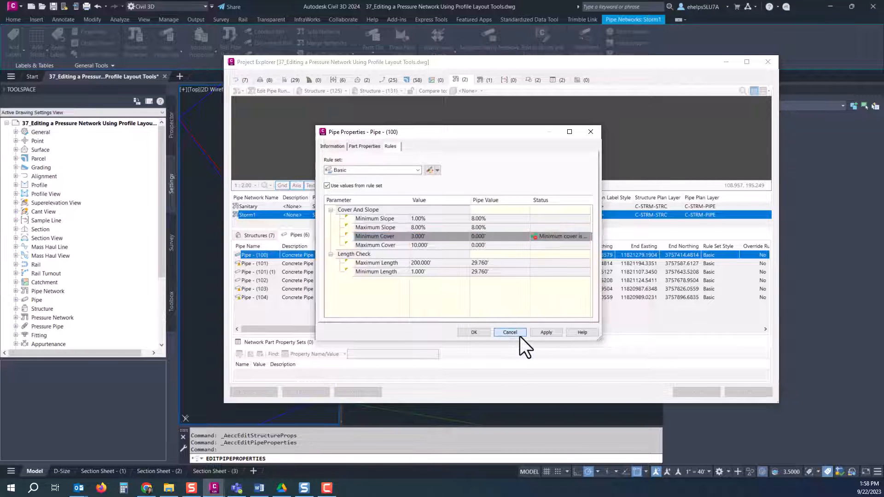
left_click(509, 332)
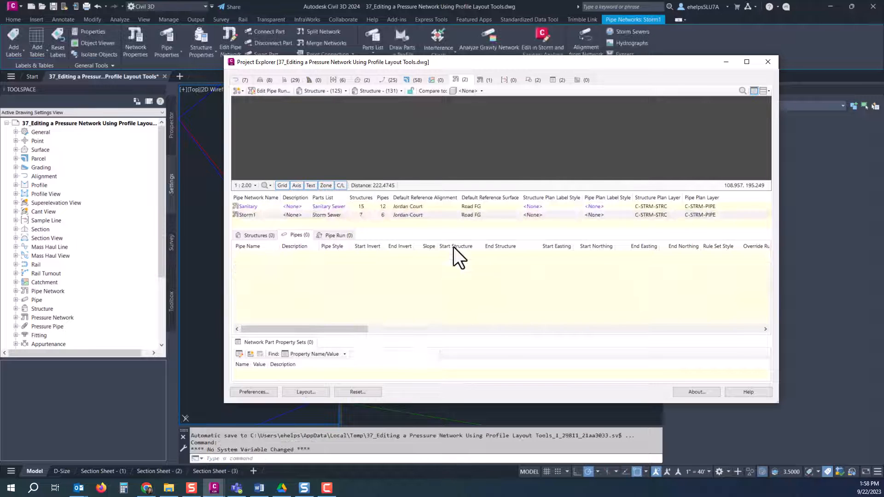